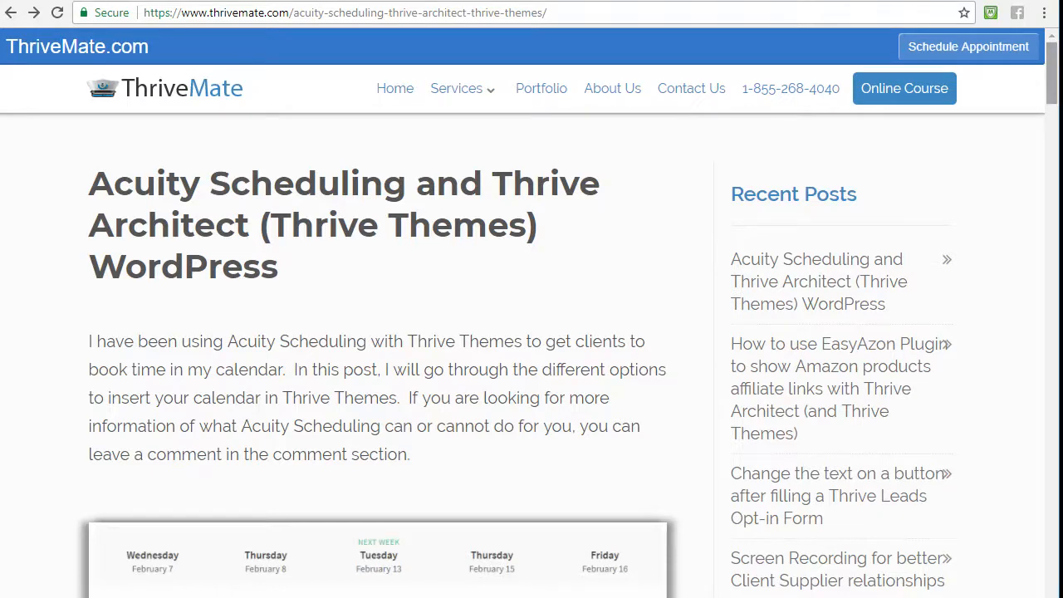
Step: Scroll down the post through the Custom HTML element embedding screenshots
scroll(down, 3)
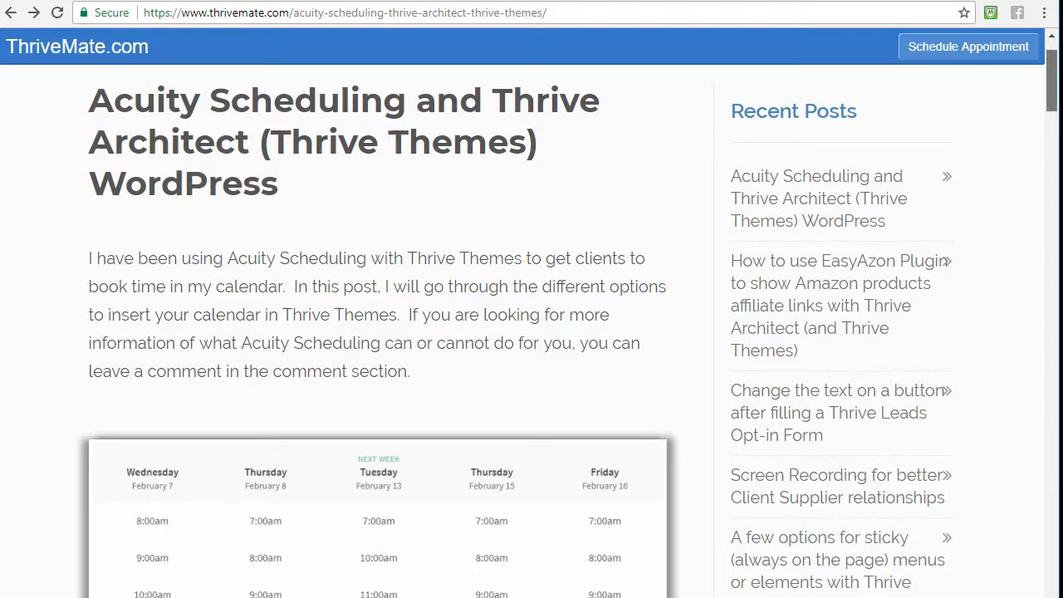
scroll(down, 3)
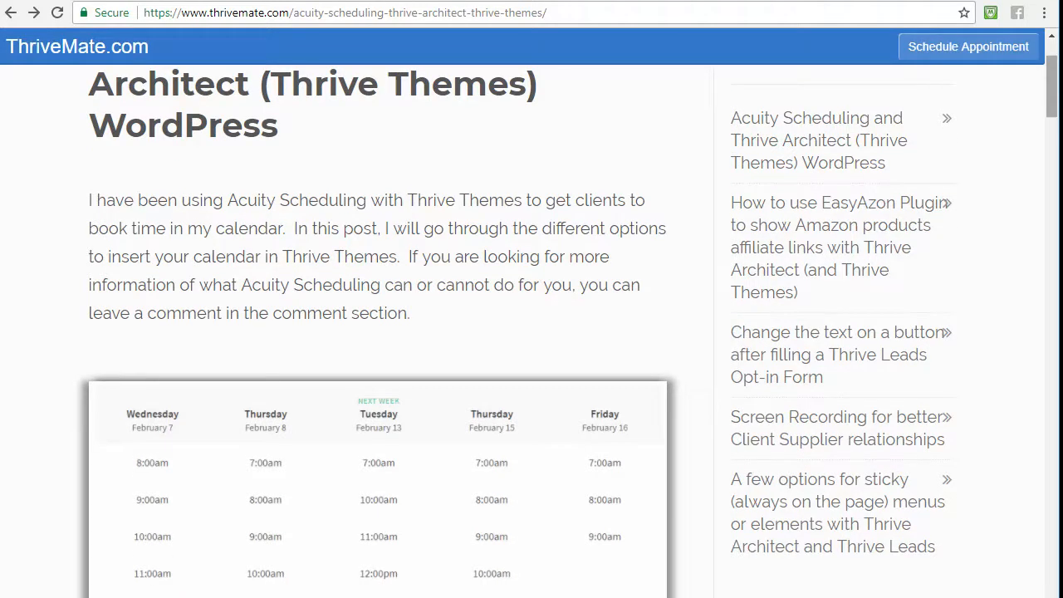
scroll(down, 3)
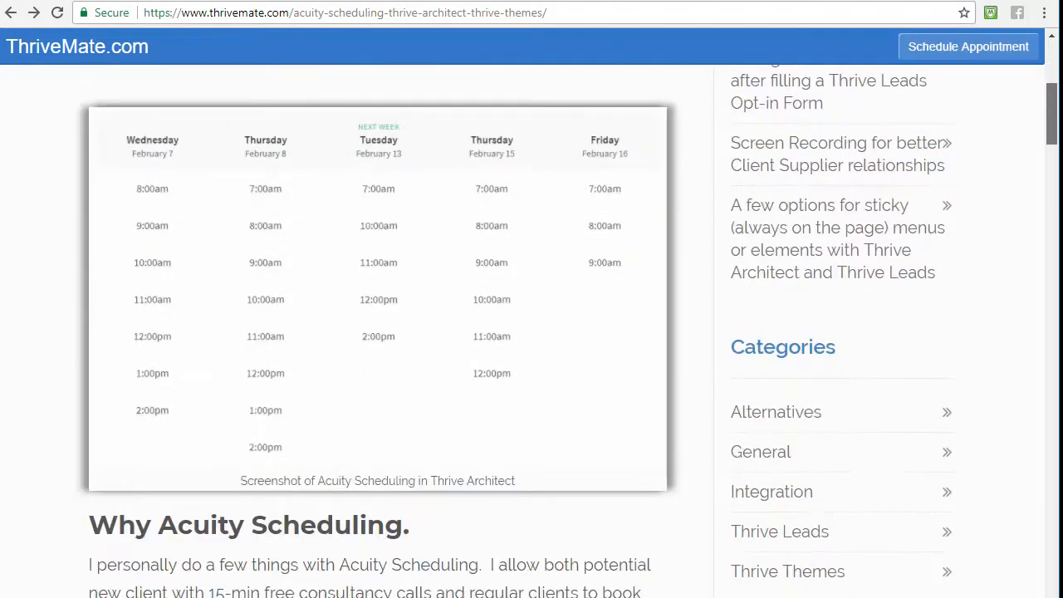
scroll(down, 3)
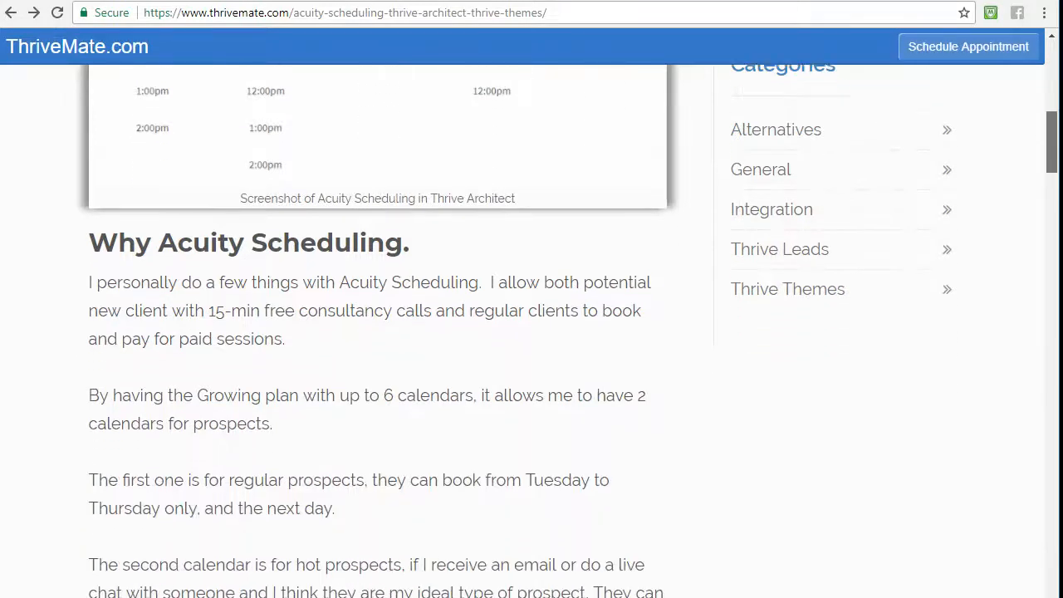
scroll(down, 3)
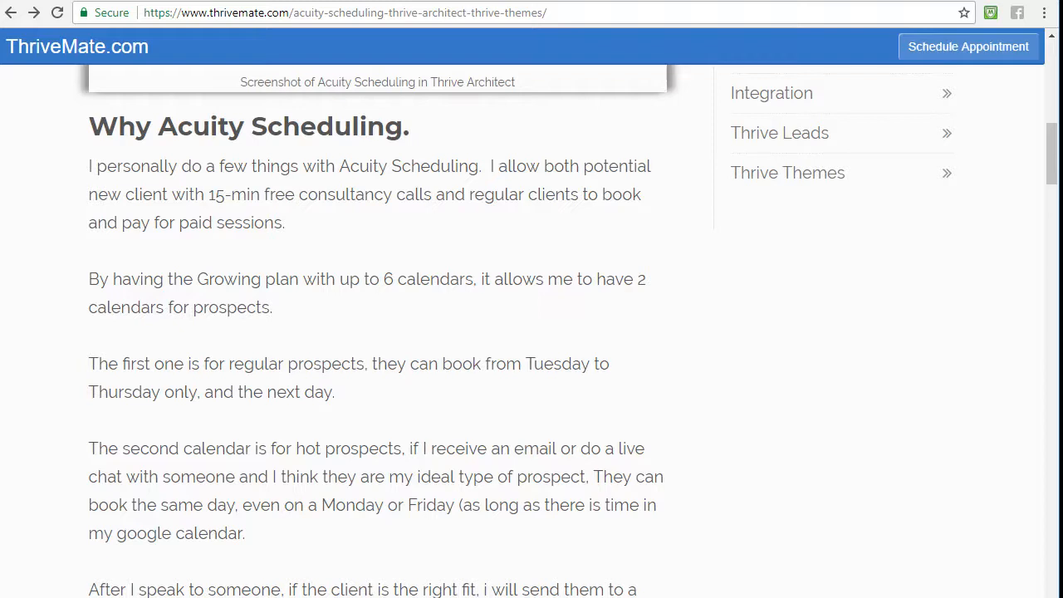
scroll(down, 3)
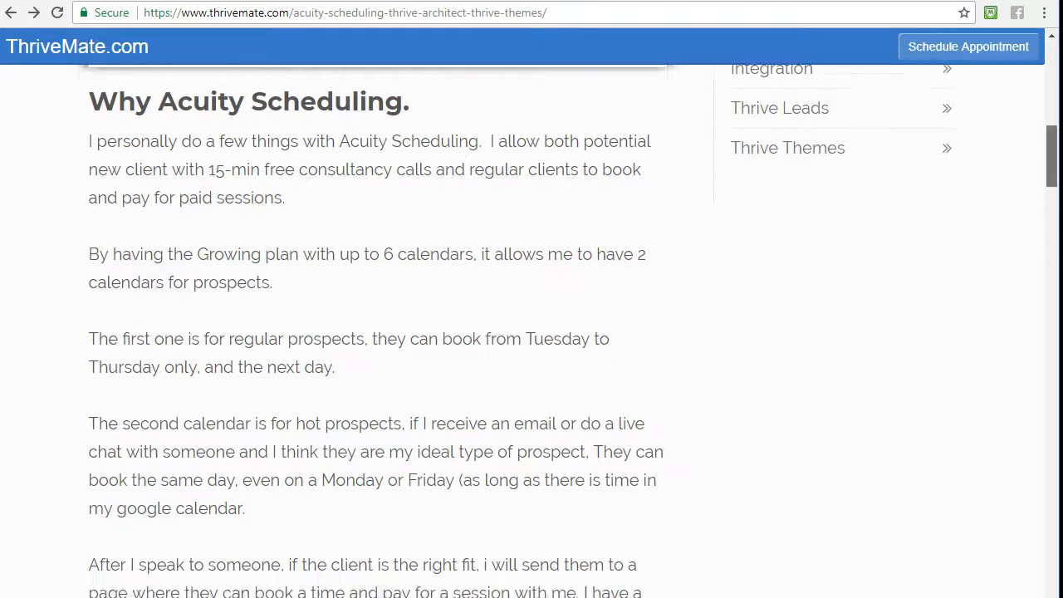
scroll(down, 3)
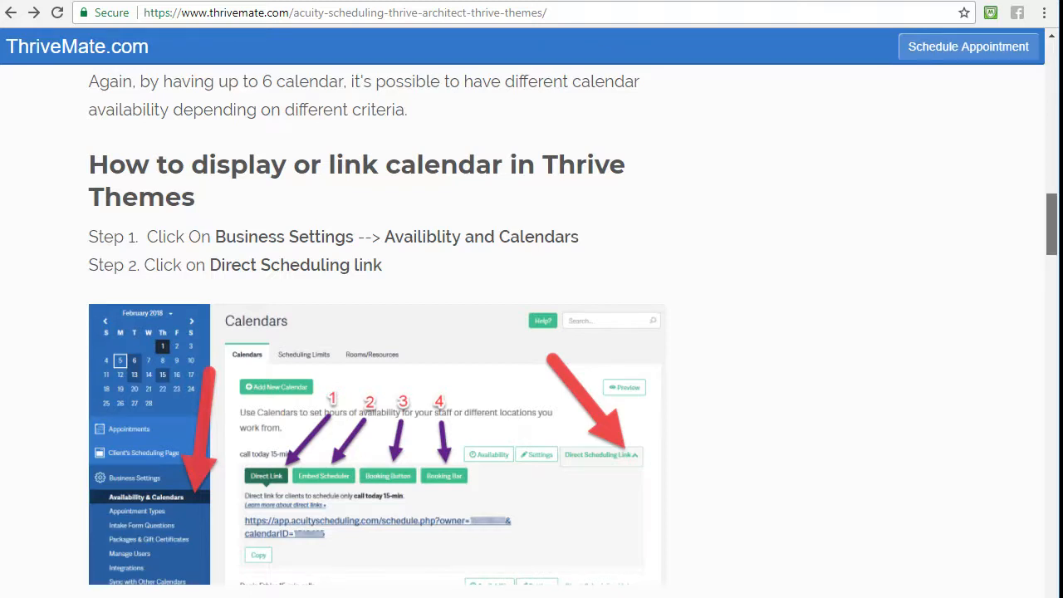
scroll(down, 3)
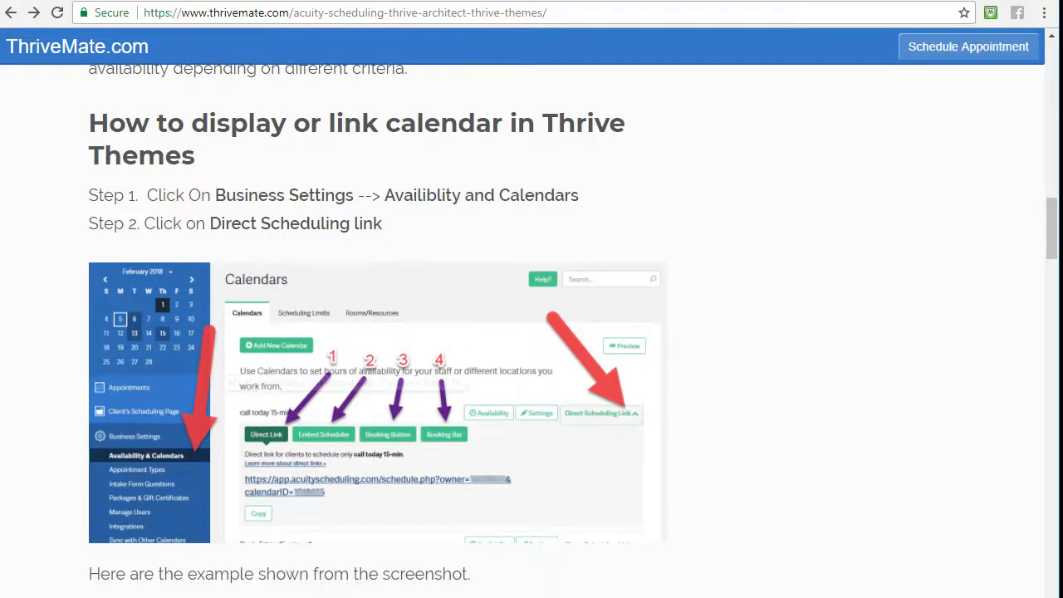
mouse_move(345, 391)
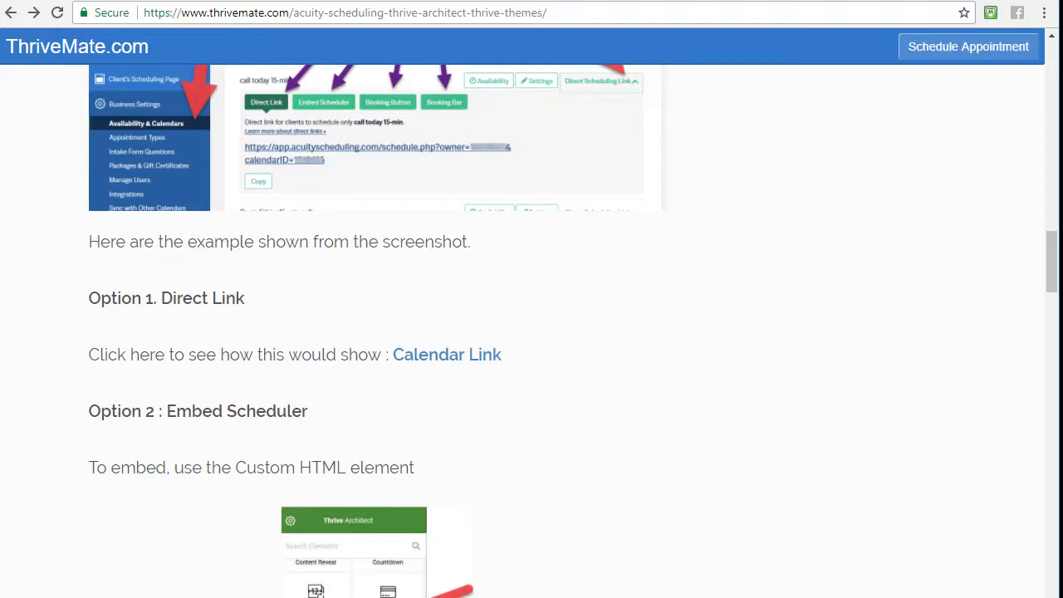
Step: Try the Calendar Link example booking page with the Tuesday 11:00am slot, then return to the blog post
click(446, 356)
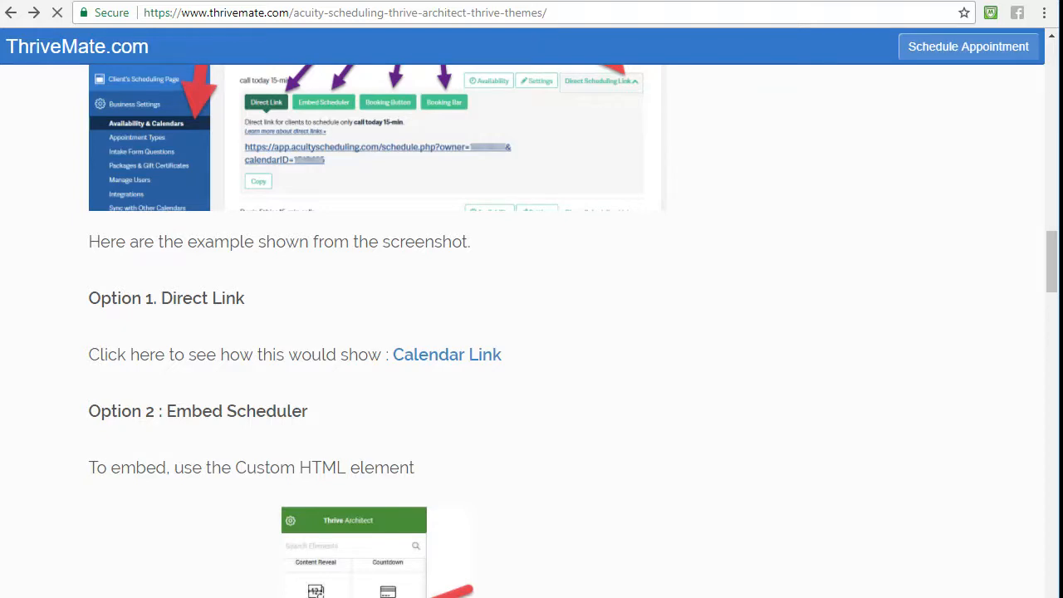
click(447, 355)
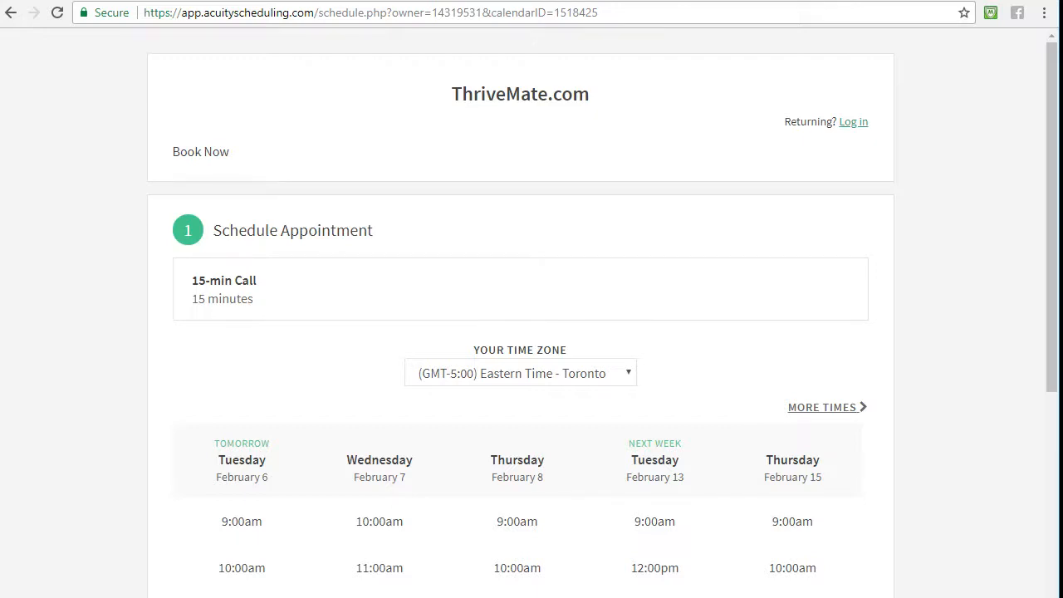
scroll(down, 3)
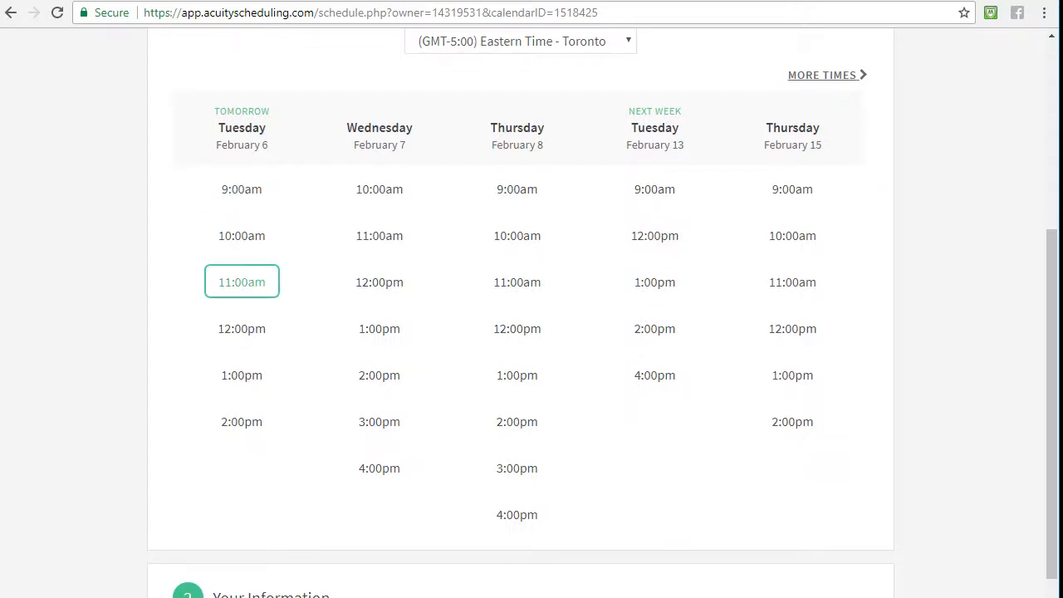
click(241, 282)
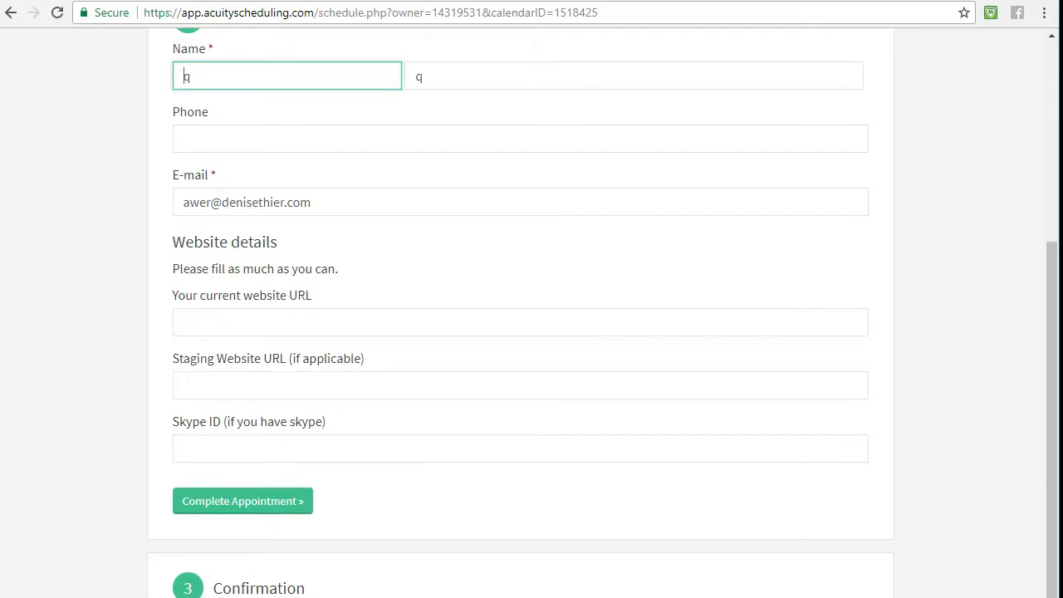
scroll(up, 3)
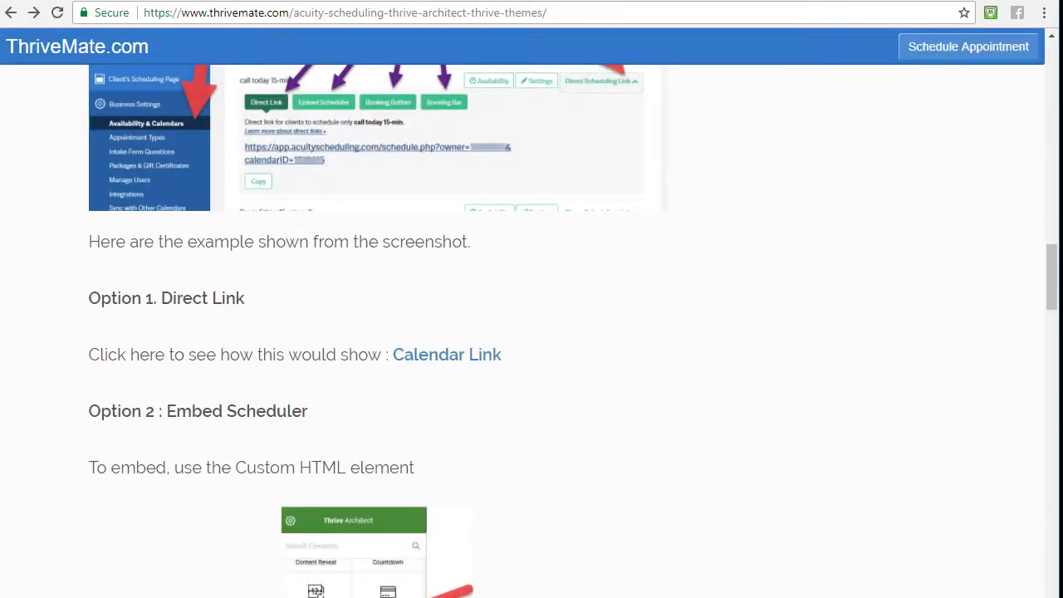
click(447, 356)
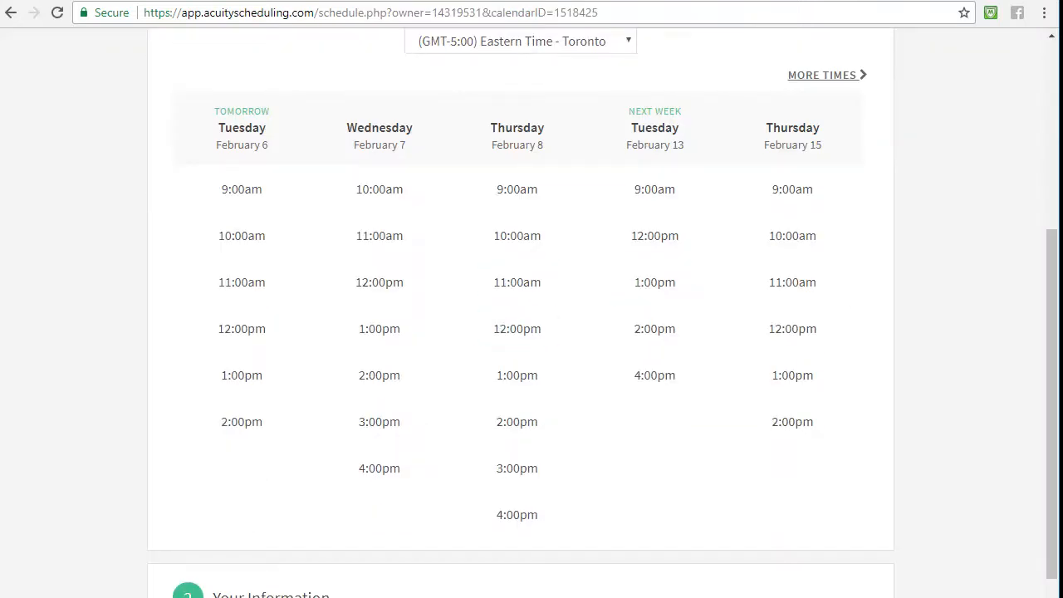
scroll(up, 3)
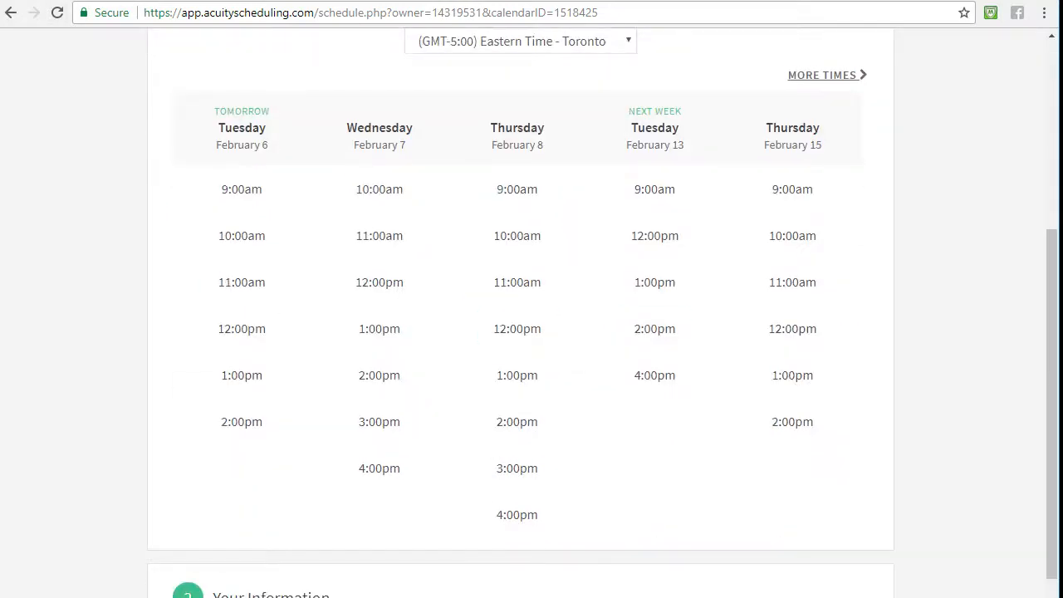
mouse_move(10, 14)
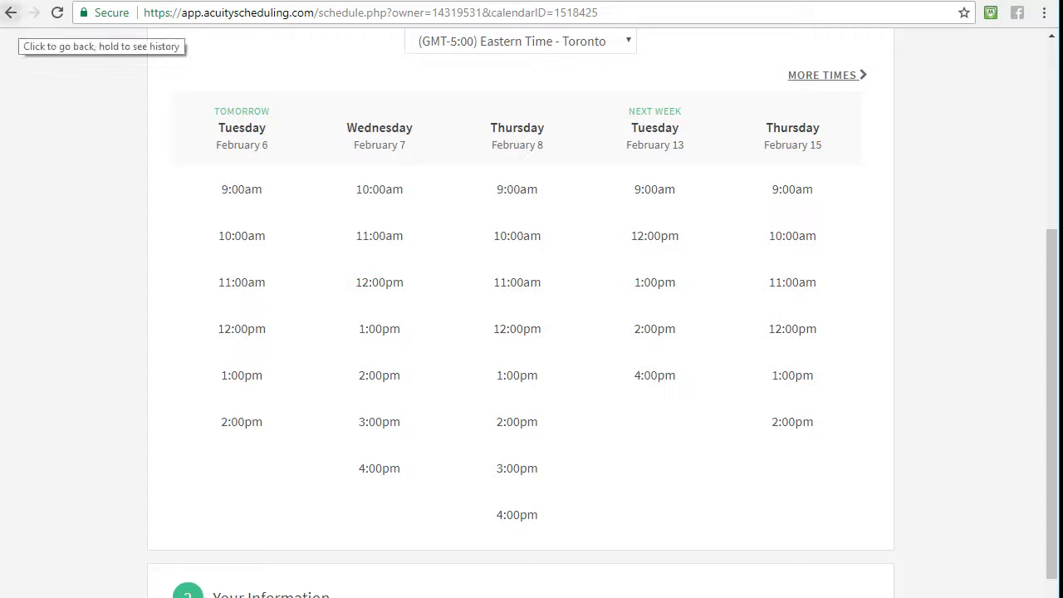
click(11, 13)
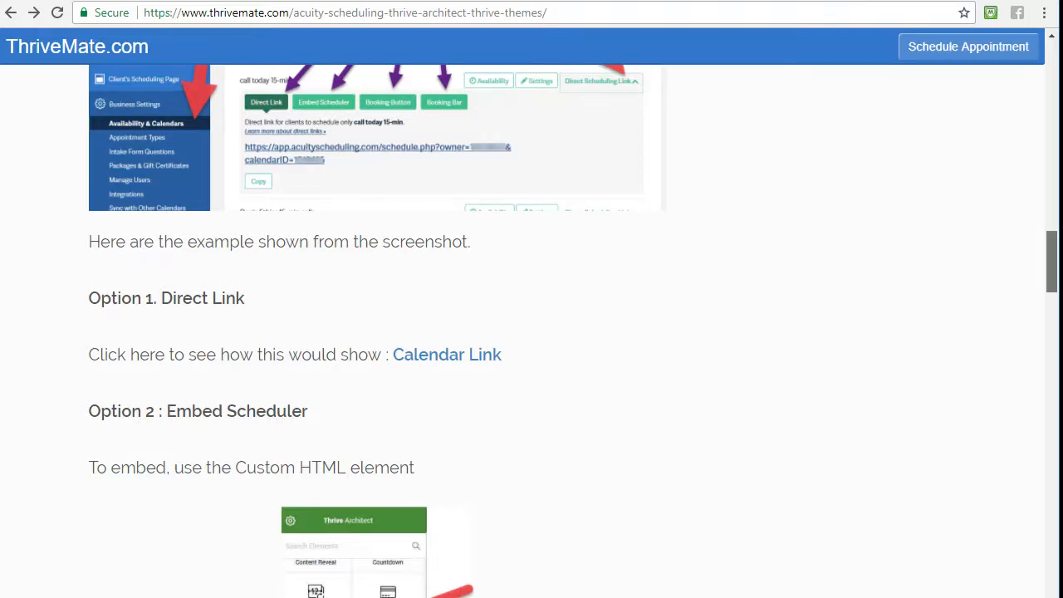
Step: Scroll on past the enlarged Calendars screenshot to the start of the embedded booking example
scroll(down, 3)
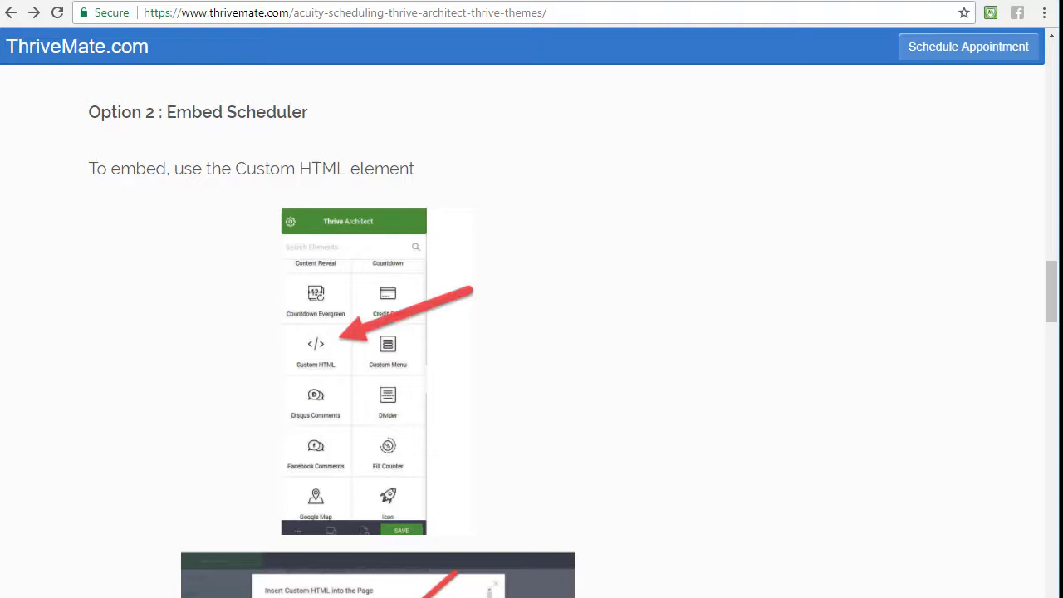
scroll(down, 3)
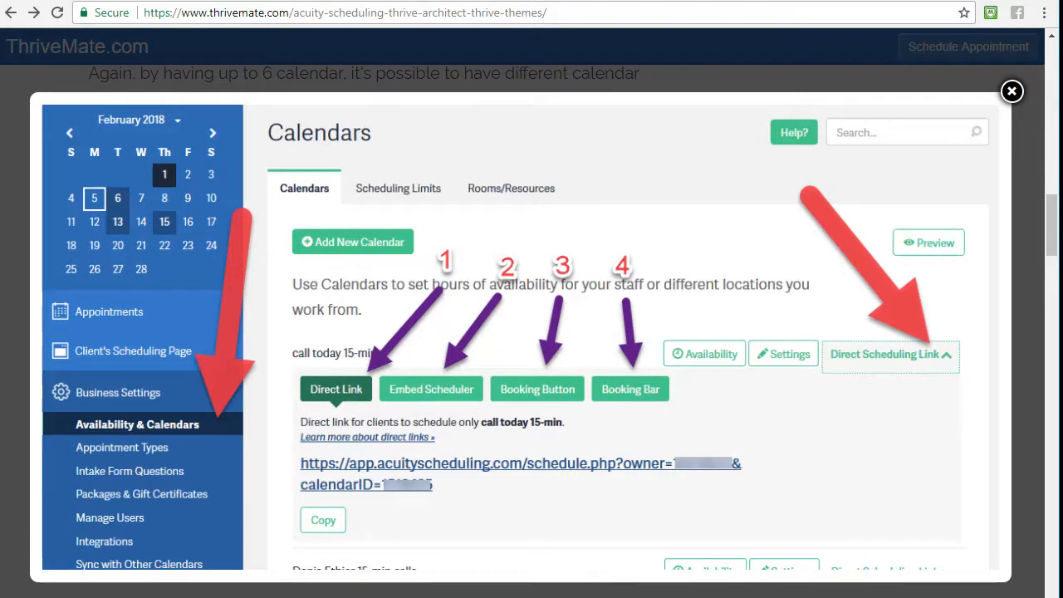
click(1012, 92)
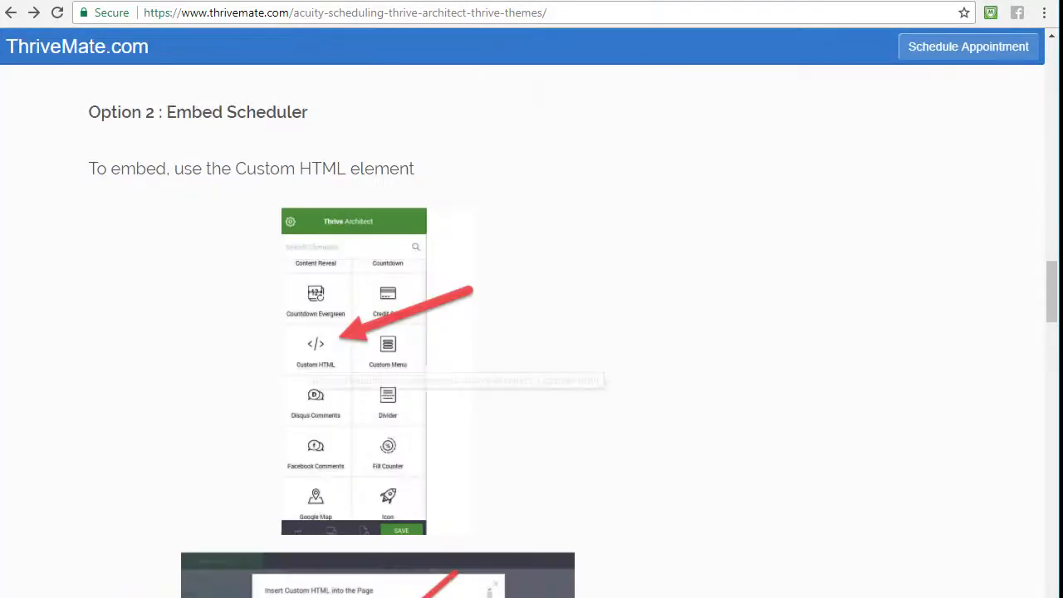
scroll(down, 3)
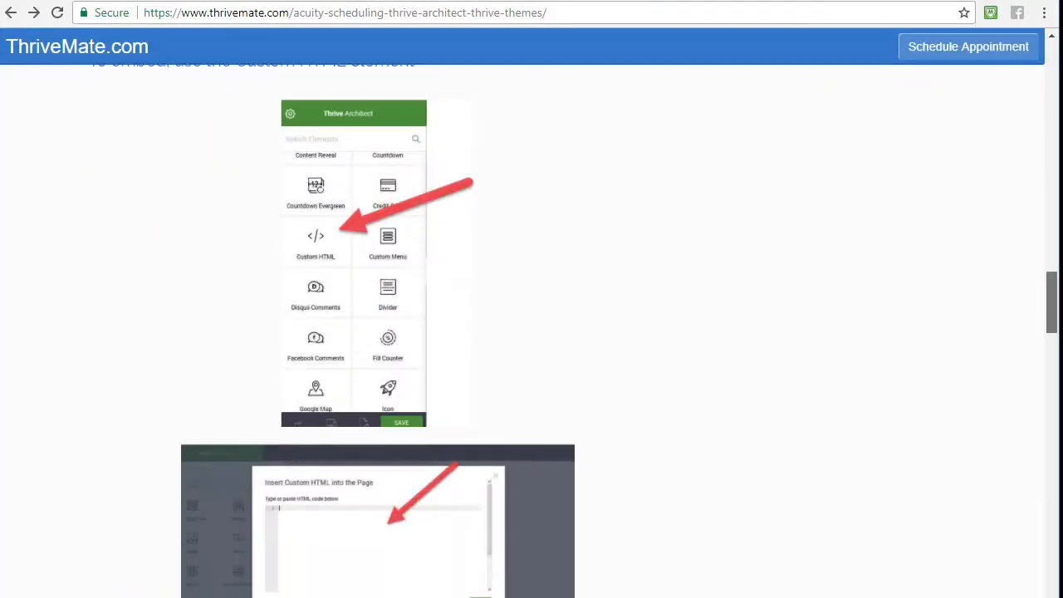
scroll(down, 3)
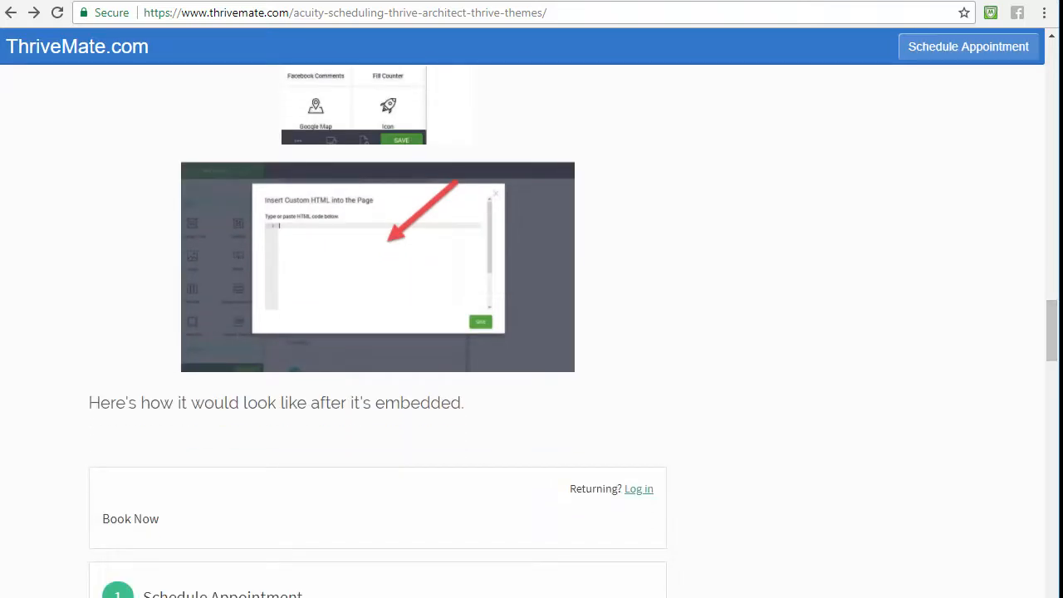
Step: Book the Thursday February 15 11:00am 15-min Call in the embedded form and review the Your Information fields
scroll(down, 3)
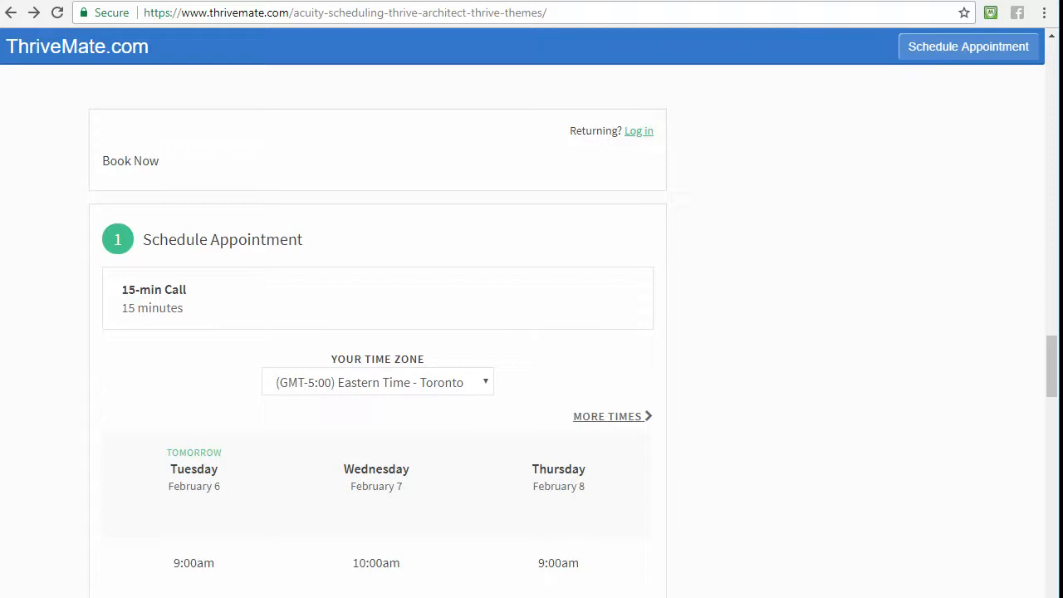
scroll(down, 3)
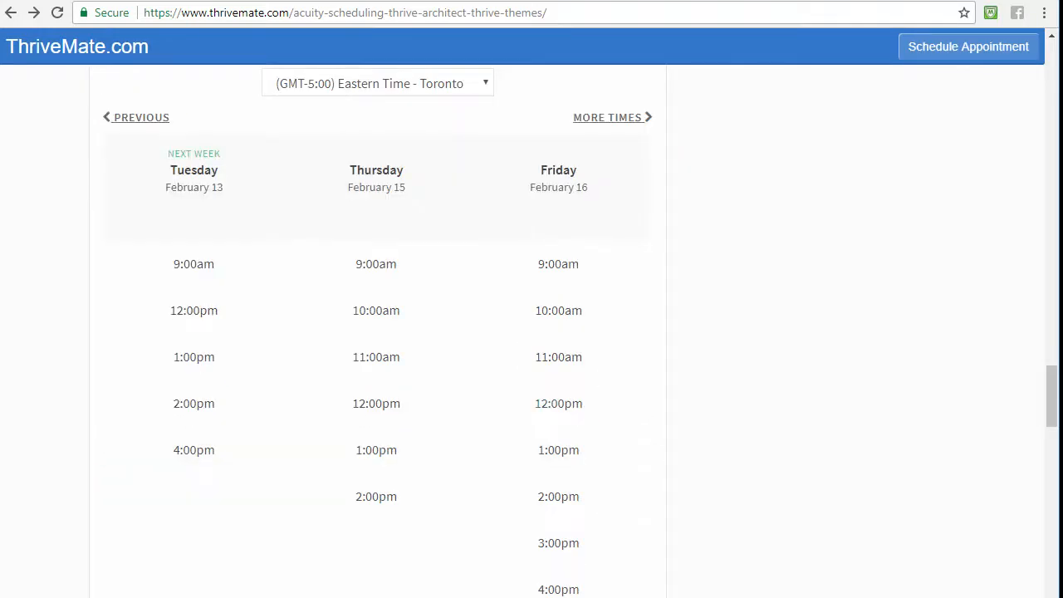
click(375, 83)
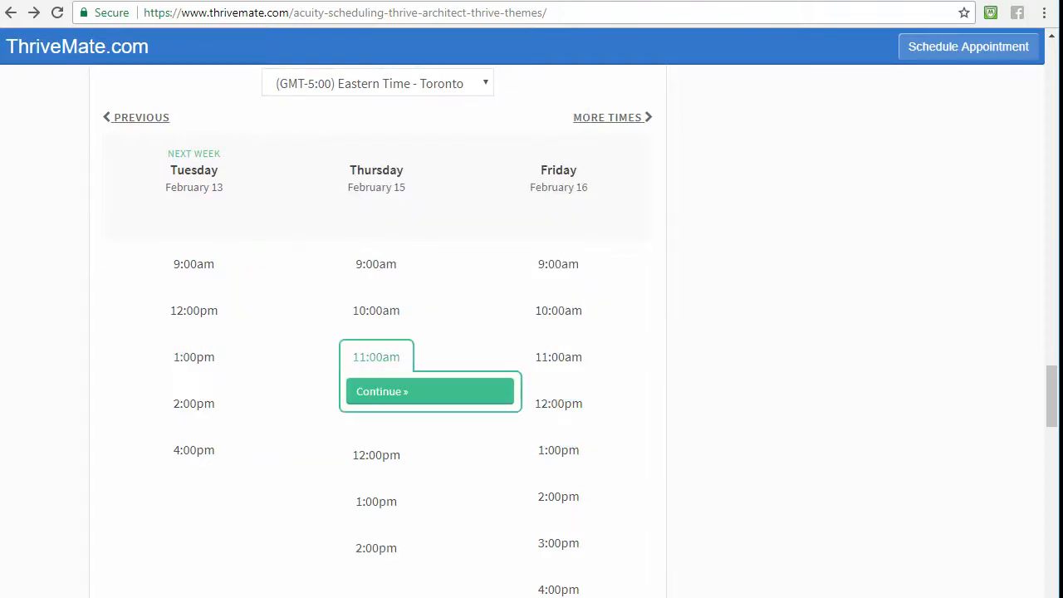
click(428, 391)
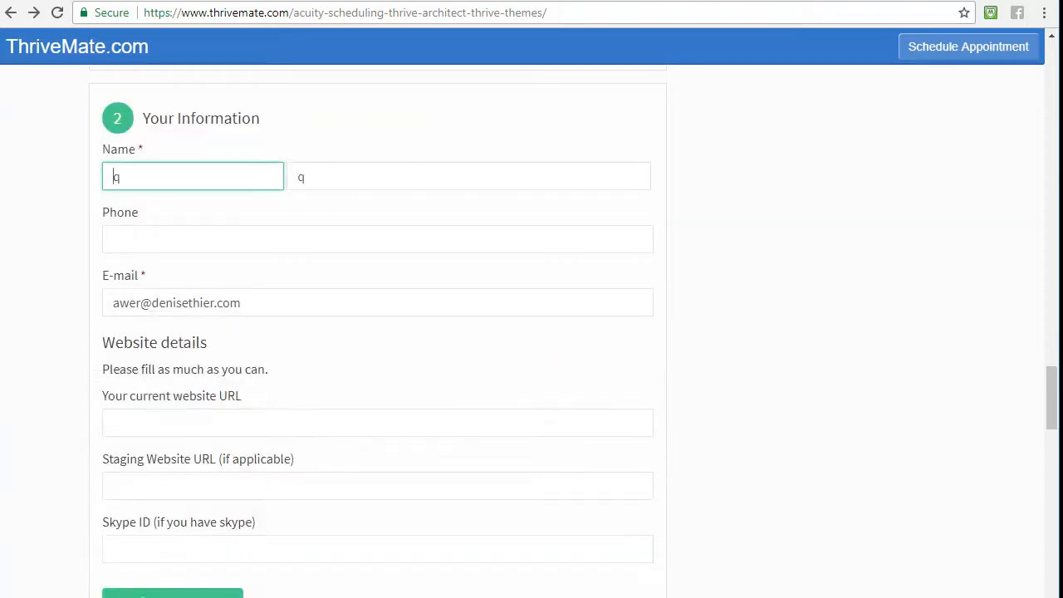
scroll(down, 3)
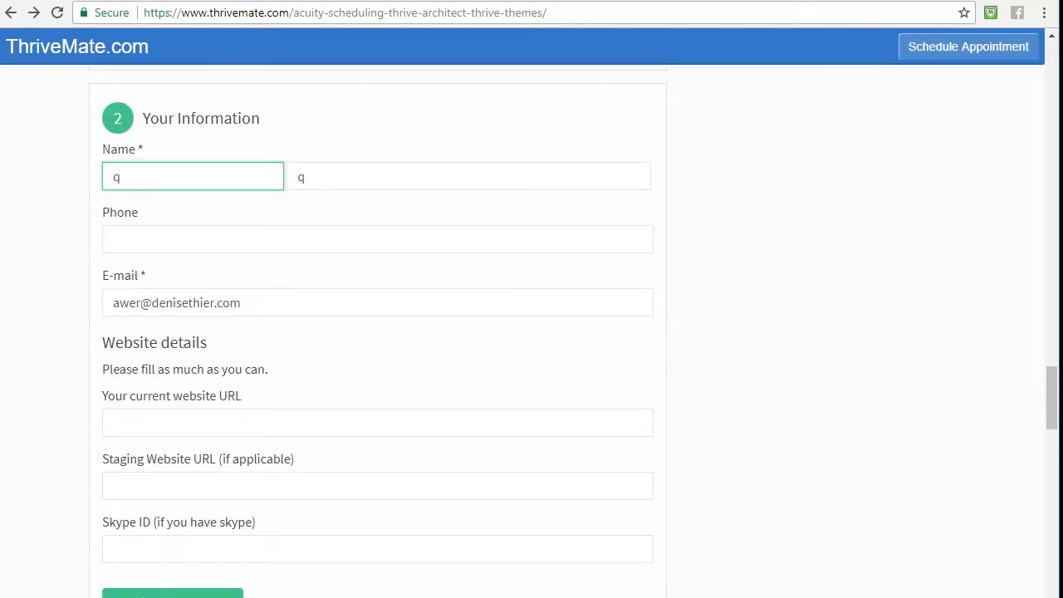
scroll(up, 3)
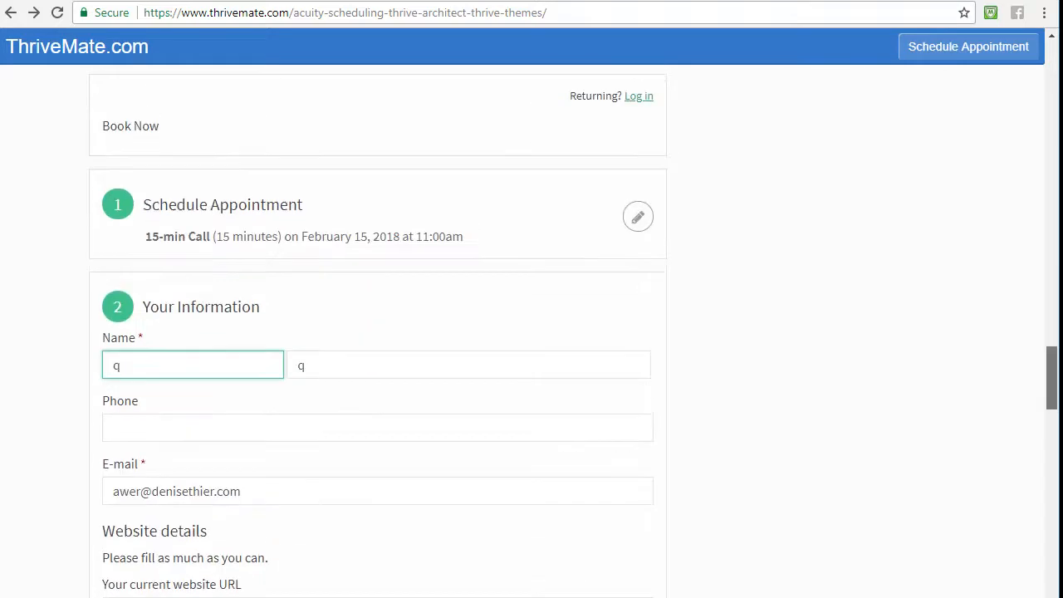
scroll(up, 3)
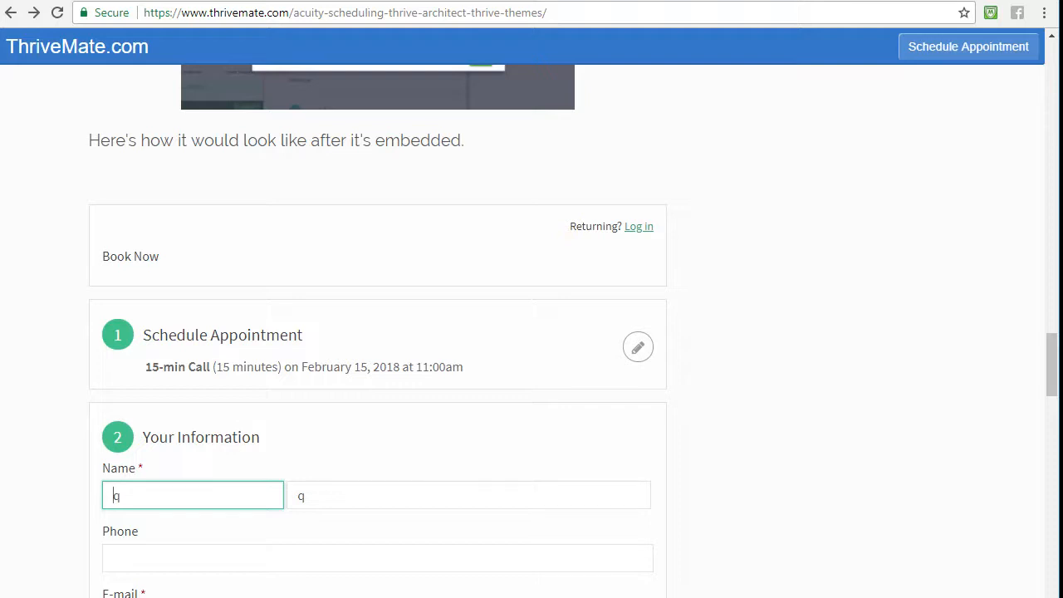
text(q)
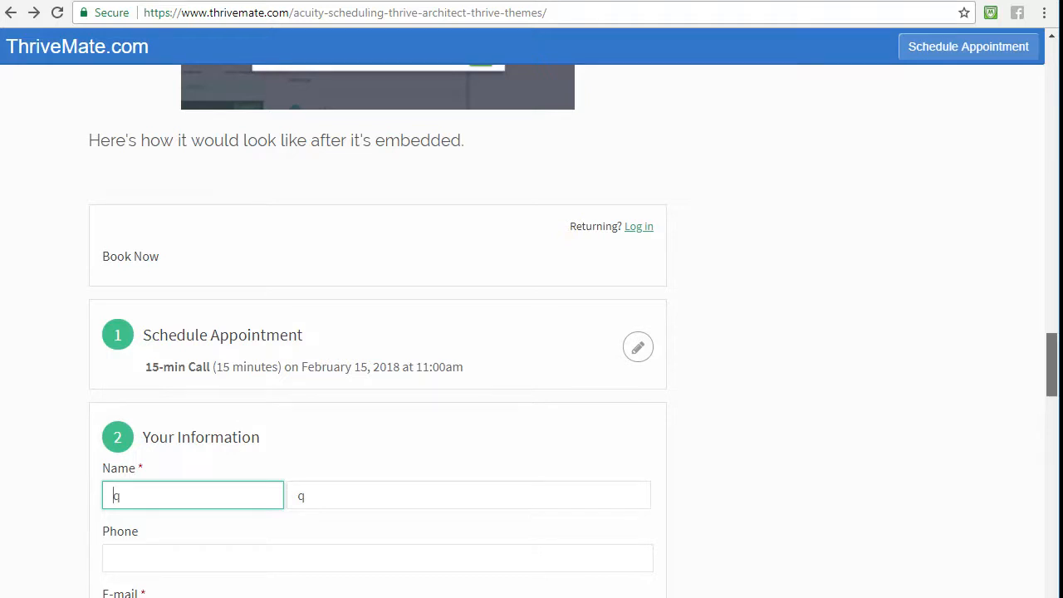
scroll(down, 3)
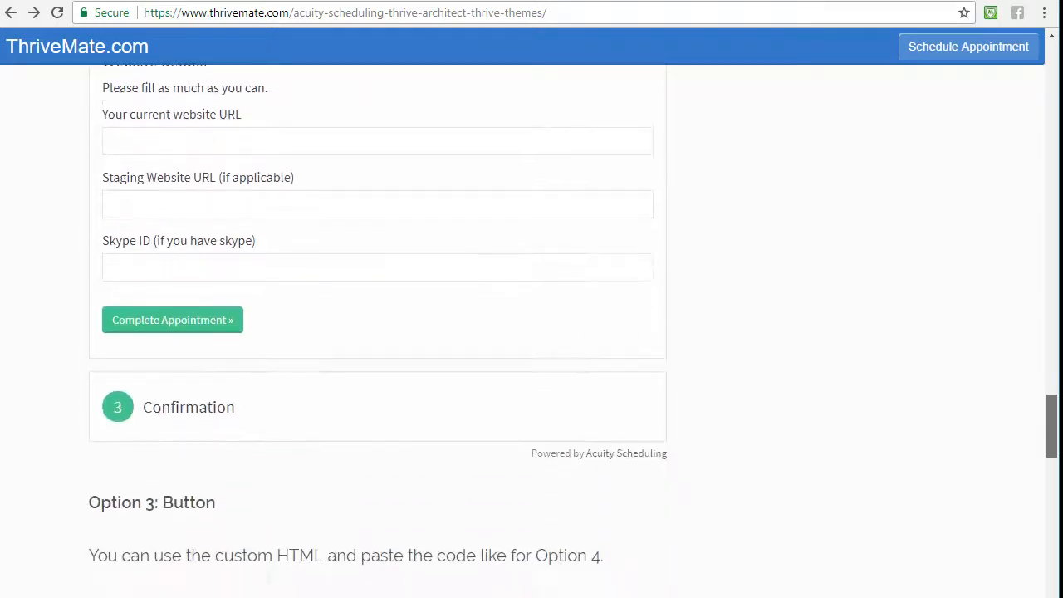
Step: Try the Option 3 Schedule Appointment button's pop-up calendar and close it with the X
scroll(down, 3)
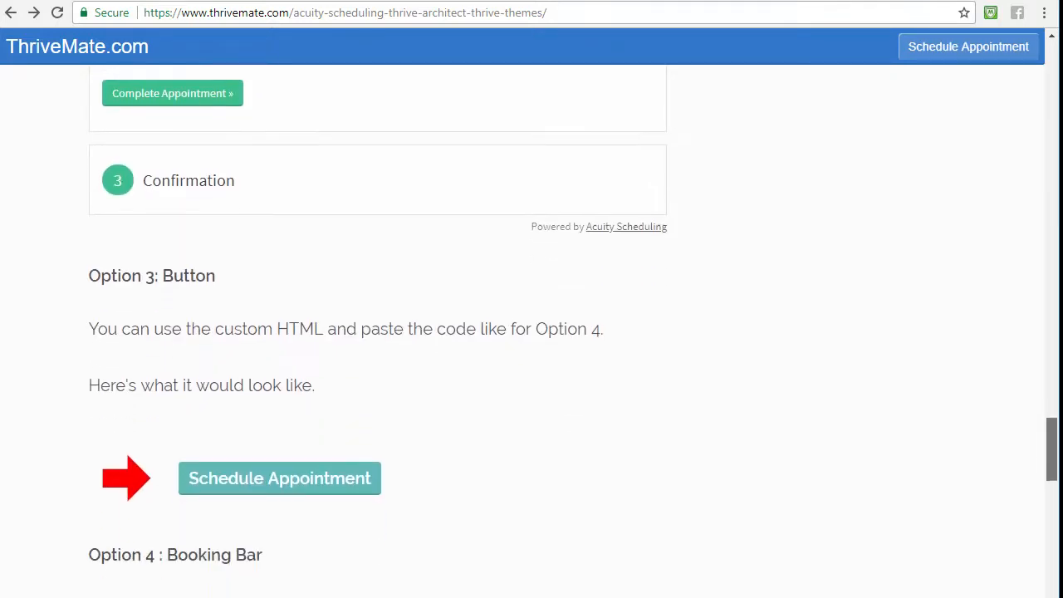
scroll(down, 3)
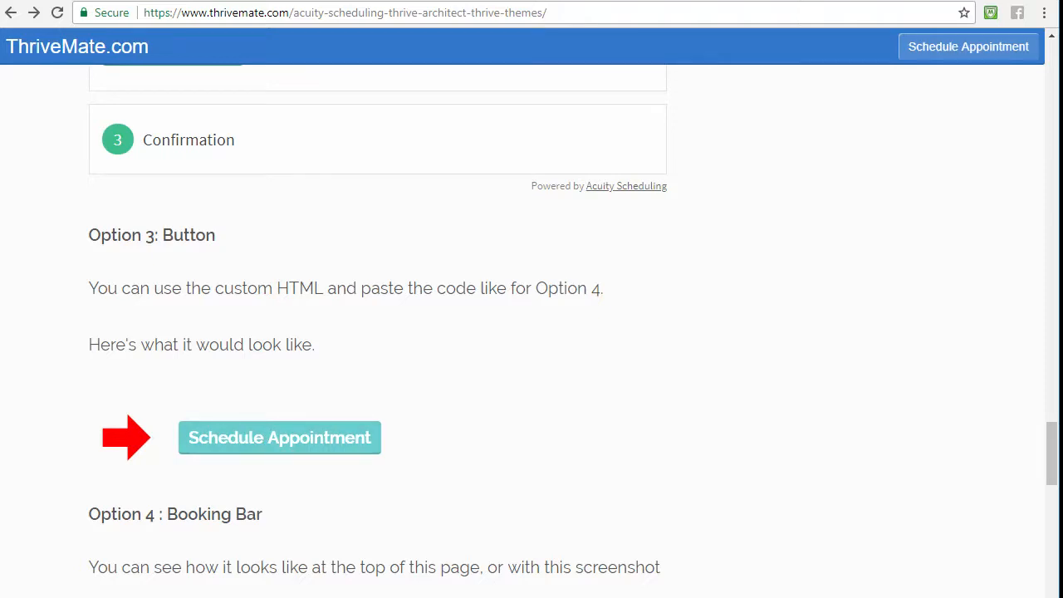
click(279, 438)
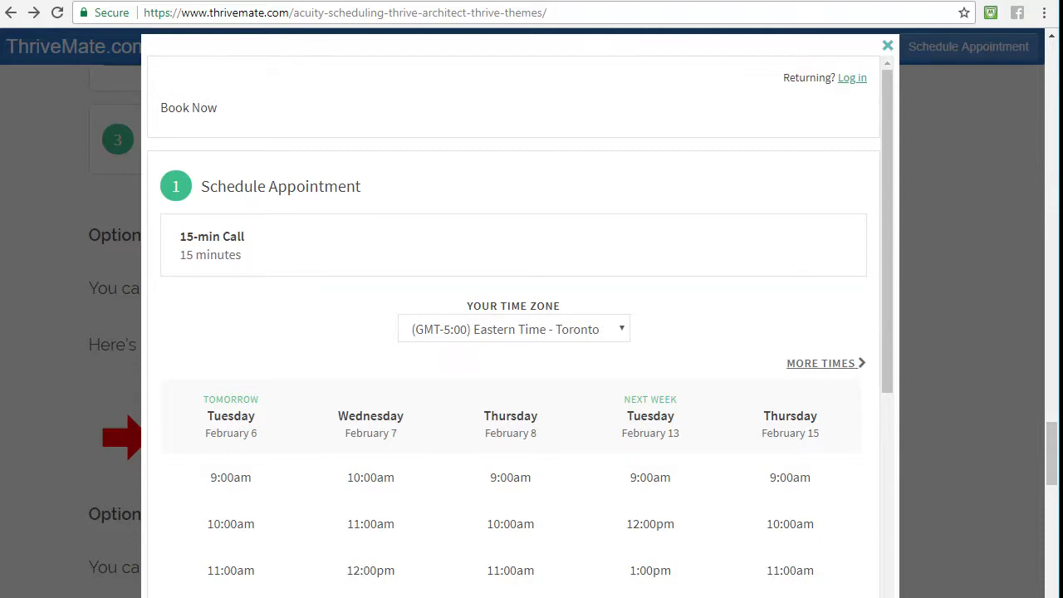
click(886, 44)
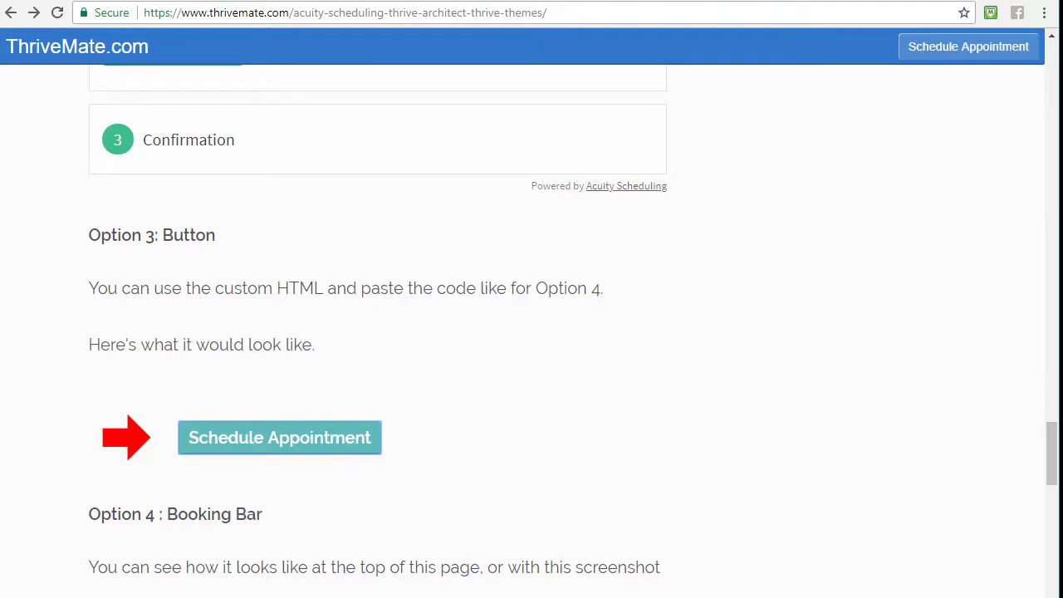
scroll(down, 3)
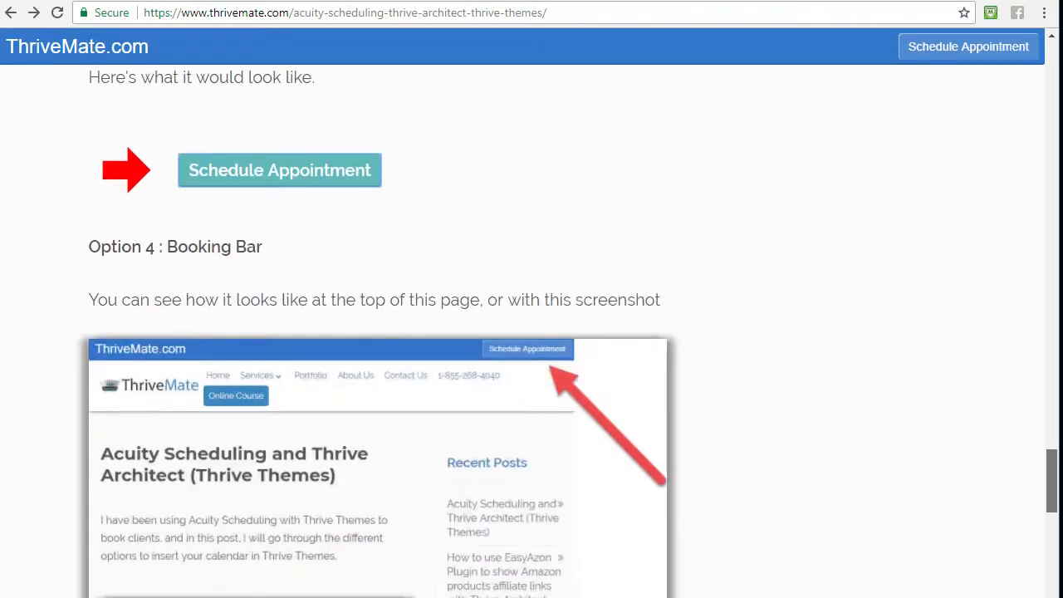
Step: Read through Option 4: Booking Bar to the closing note, then scroll back to the post title
scroll(down, 3)
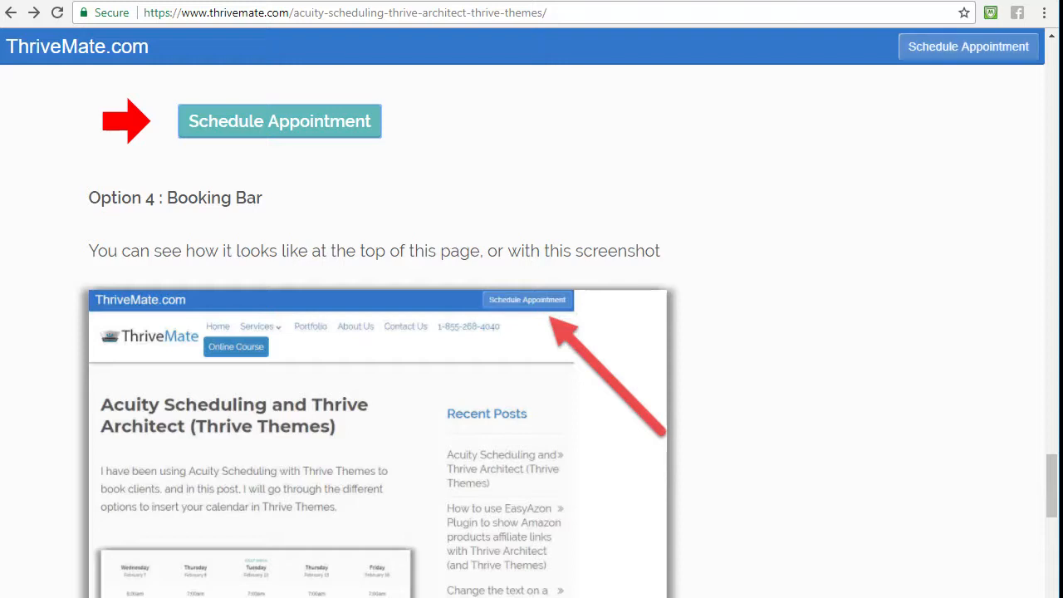
scroll(down, 3)
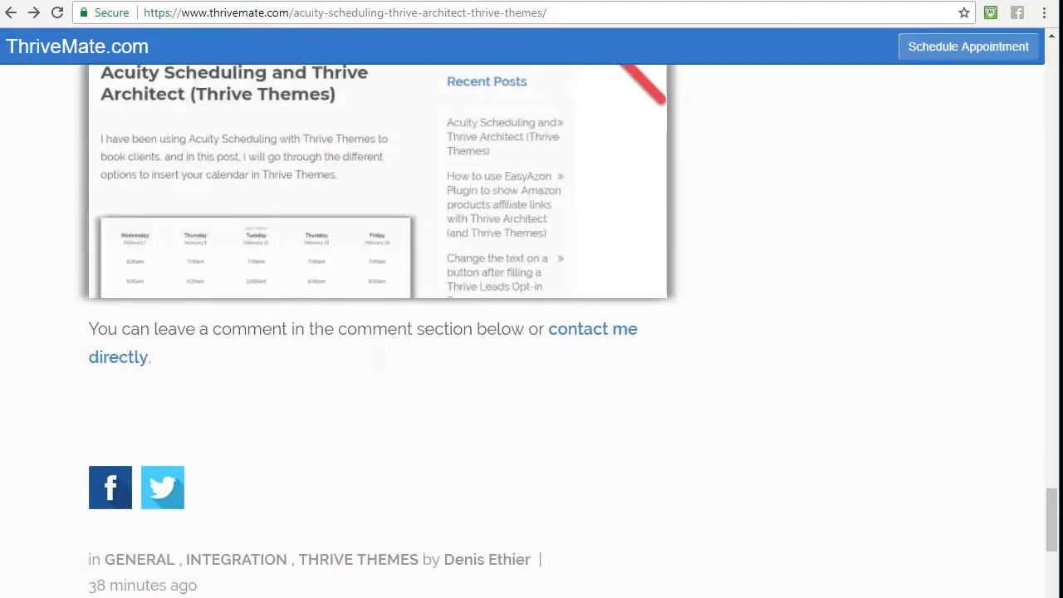
scroll(down, 3)
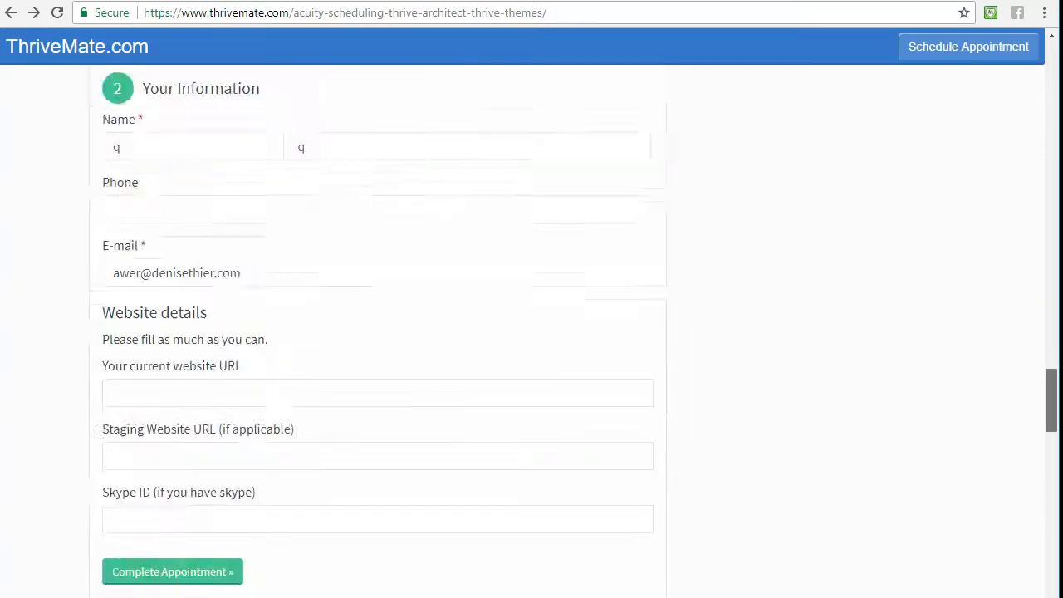
scroll(up, 3)
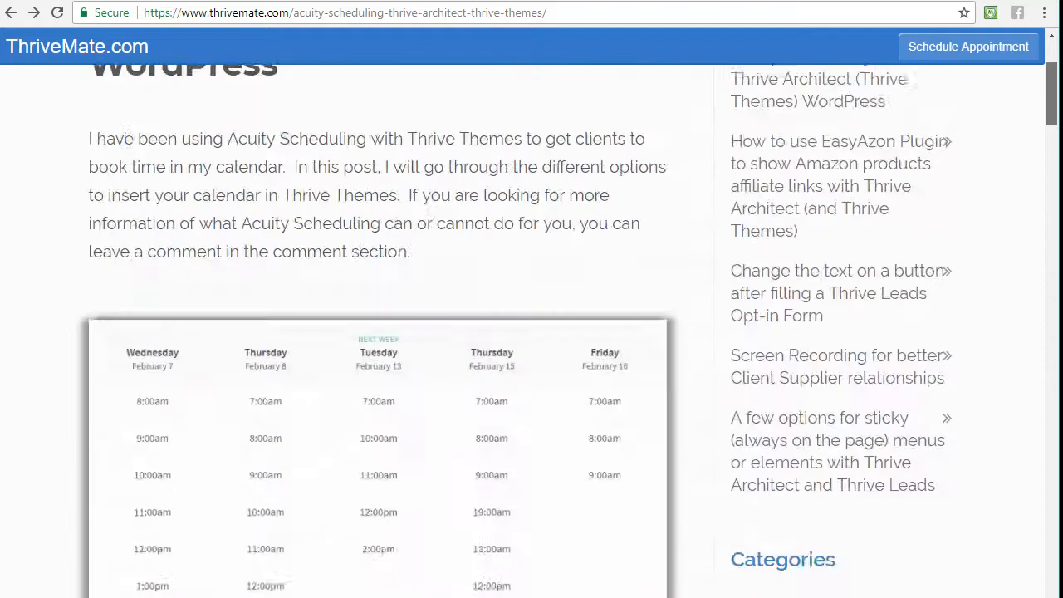
scroll(up, 3)
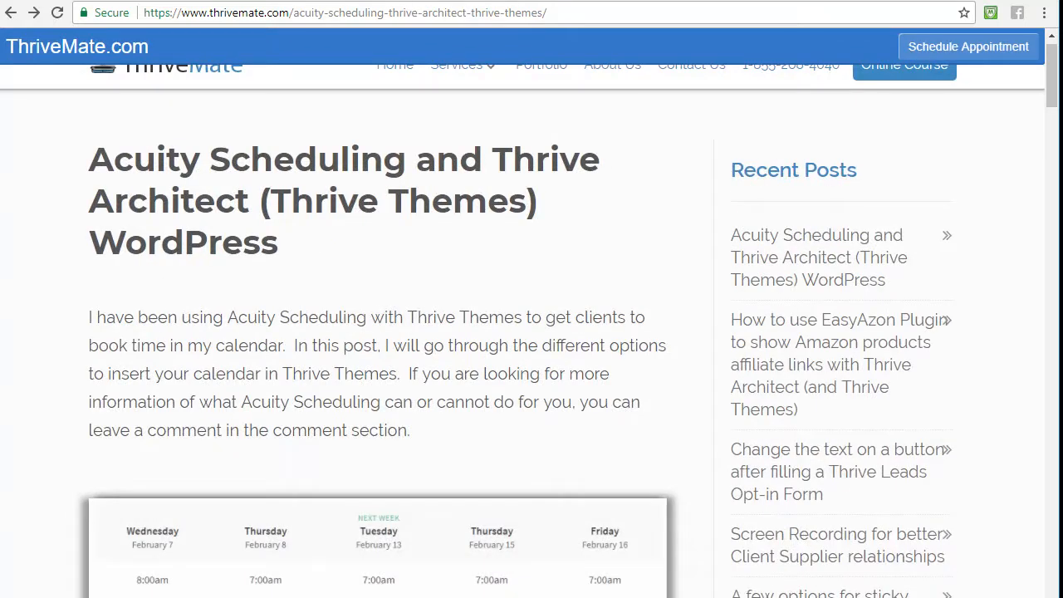